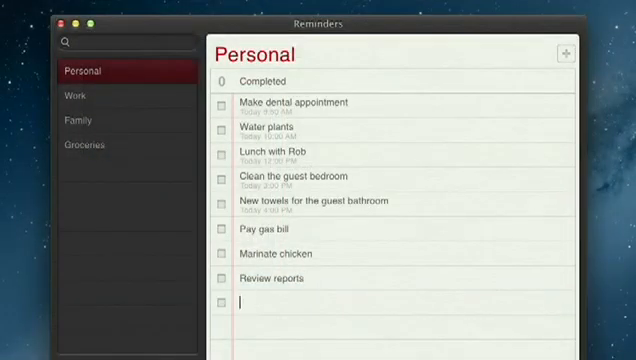
- Add the reminder 'Call Laura' to the Personal list
{"action": "type", "text": "Call Laura"}
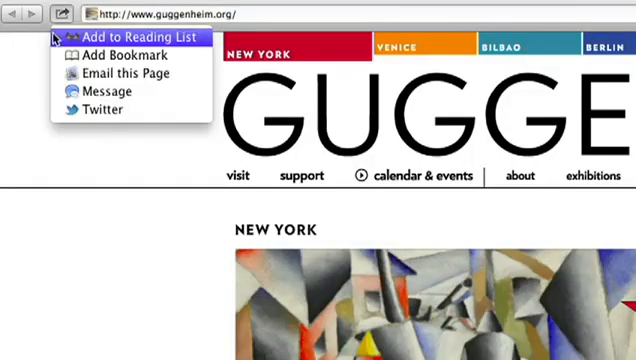
{"action": "mouse_move", "coordinate": [120, 80]}
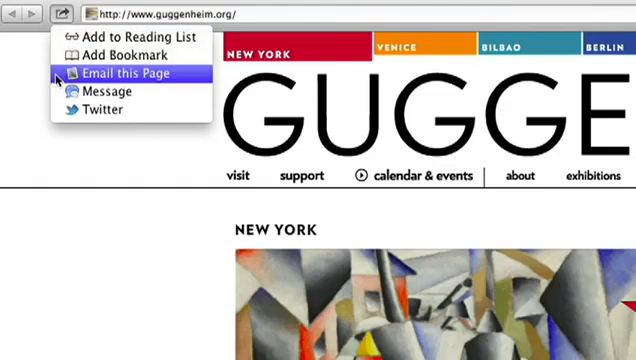
{"action": "mouse_move", "coordinate": [96, 108]}
{"action": "type", "text": "Just saw the latest exhibit at the Guggenheim. Amazing!"}
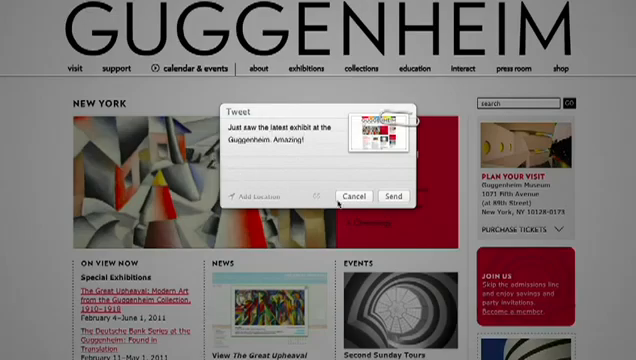
- Send the tweet about seeing the latest Guggenheim exhibit
{"action": "left_click", "coordinate": [348, 196]}
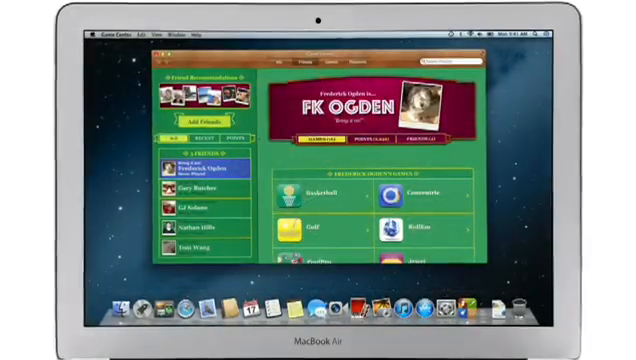
- Browse the Games tab for featured games and friend recommendations
{"action": "left_click", "coordinate": [200, 124]}
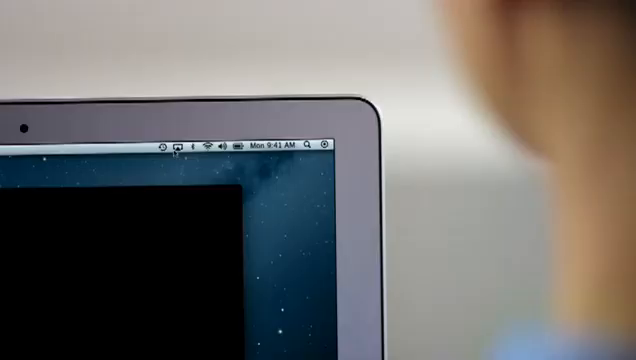
- Show the AirPlay Mirroring menu listing Apple TV as a destination
{"action": "left_click", "coordinate": [182, 144]}
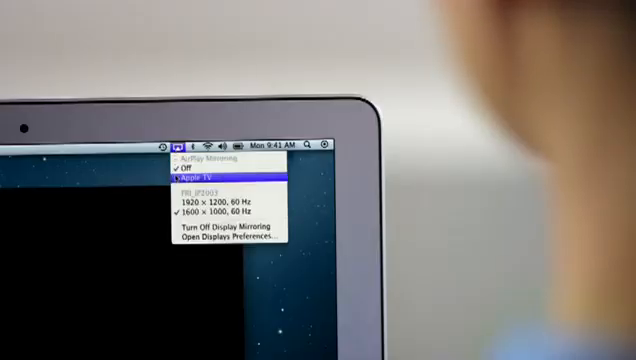